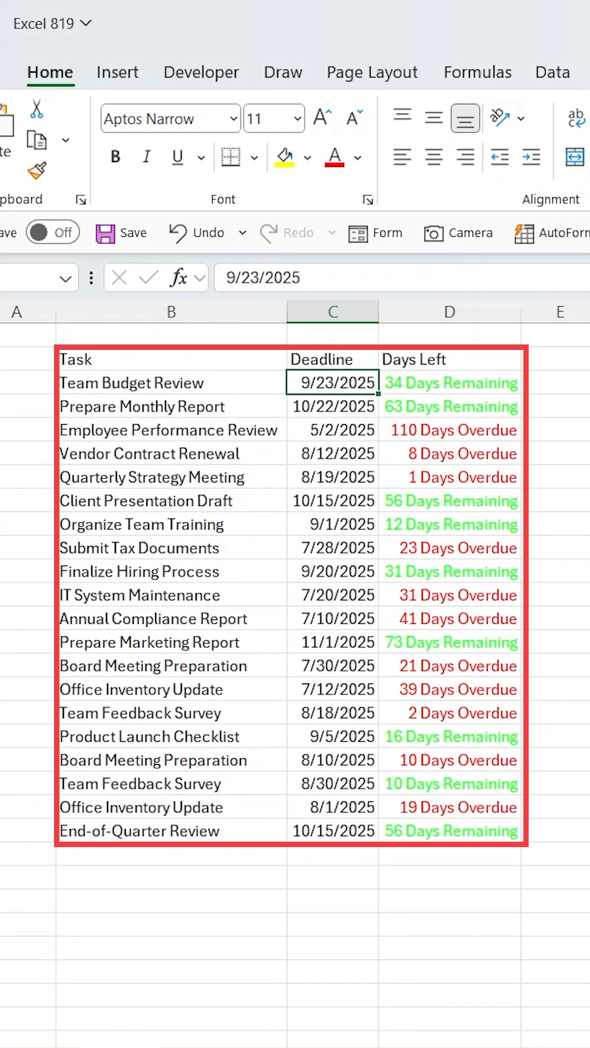
# - Enter =TODAY()-C3 in D3 and fill it down to the last task row
pyautogui.write('7/')
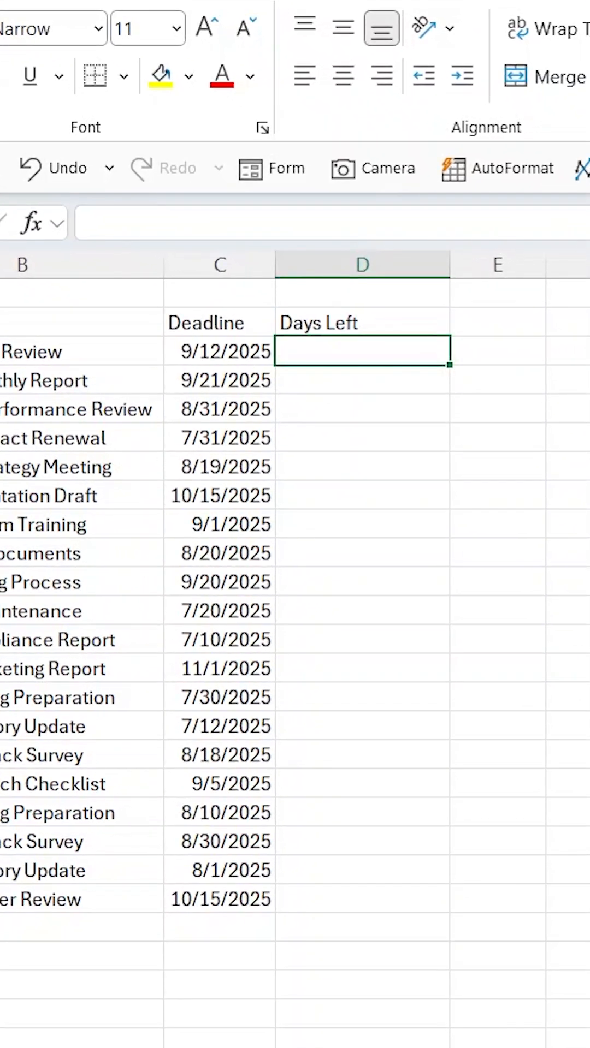
pyautogui.write('=TODAY(')
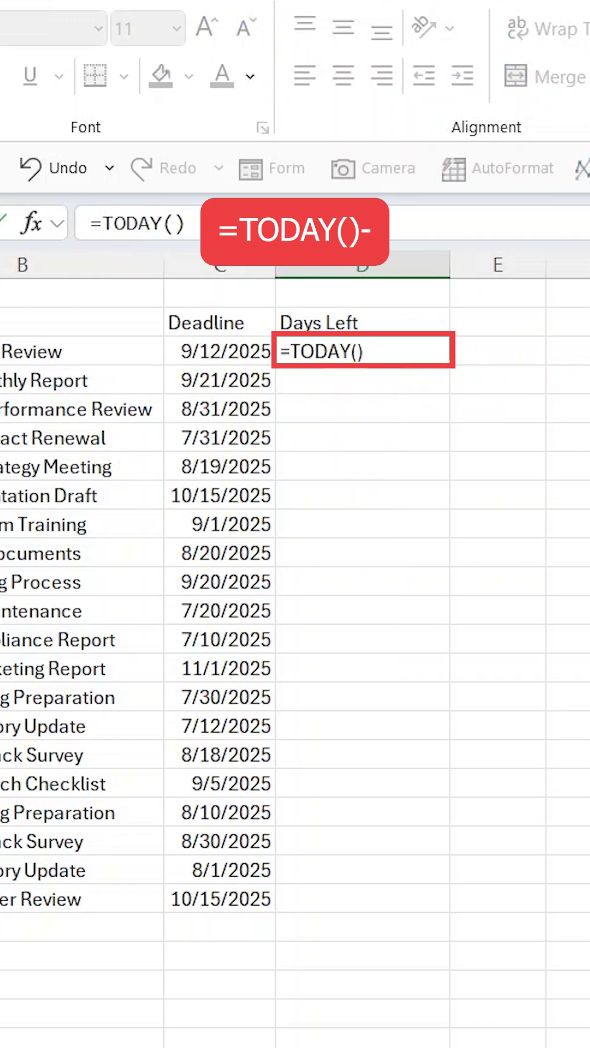
pyautogui.click(220, 351)
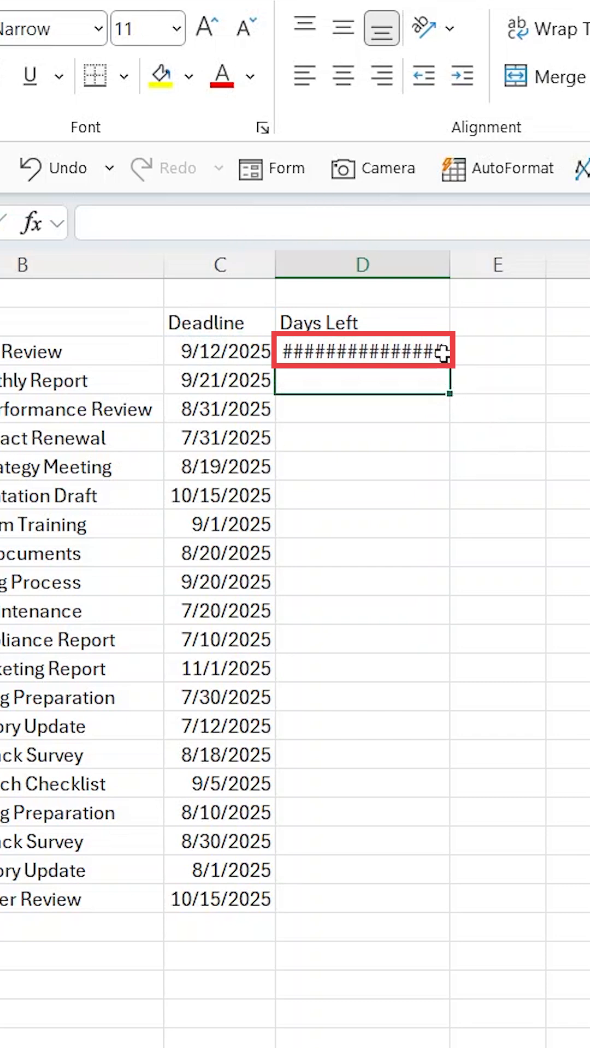
pyautogui.click(361, 351)
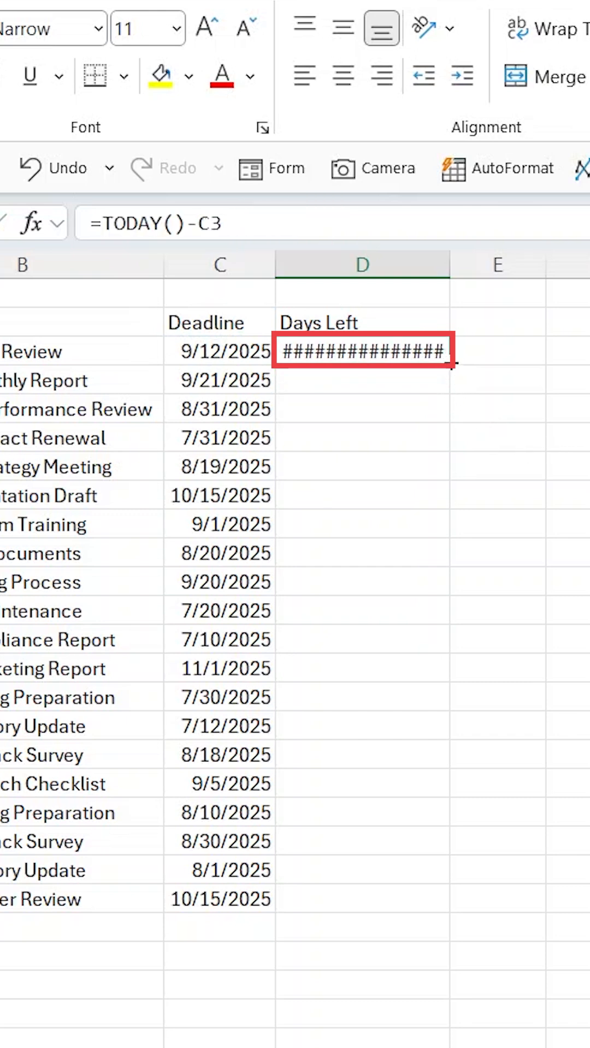
pyautogui.doubleClick(452, 361)
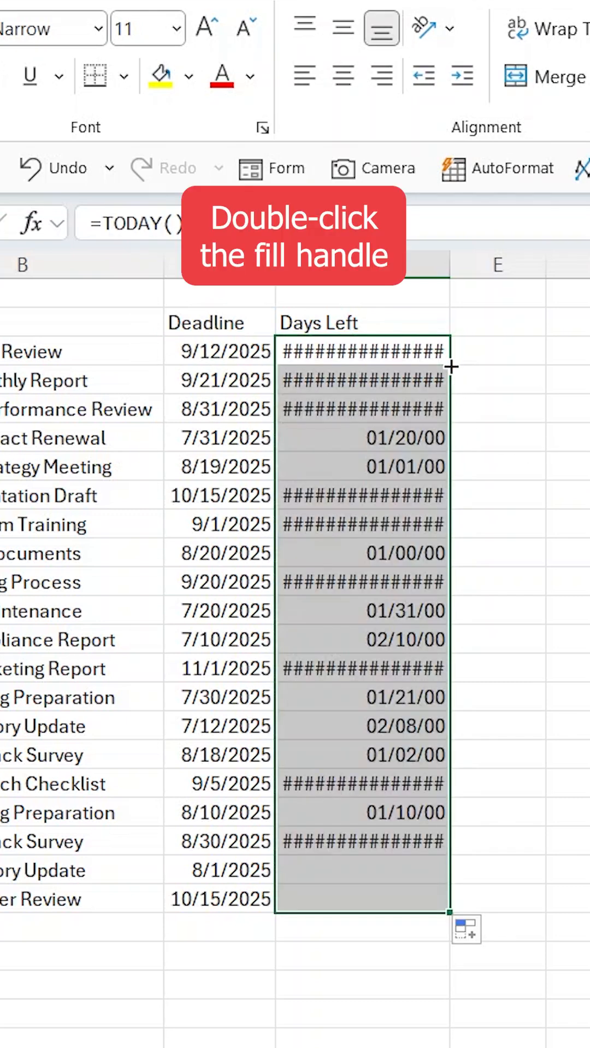
pyautogui.doubleClick(451, 907)
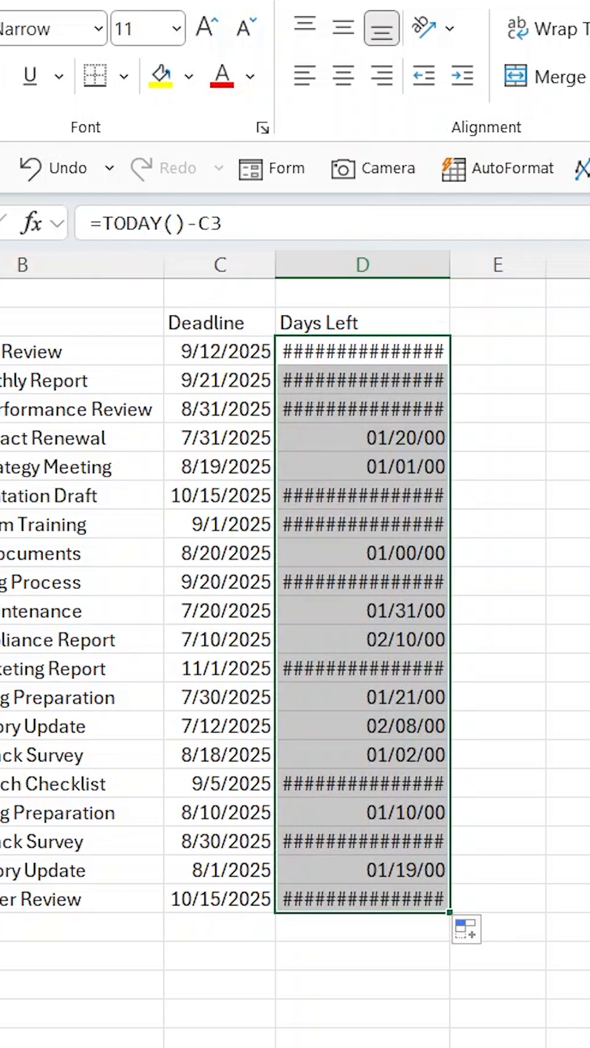
# - Apply the red Overdue, green Remaining, blue Today custom format, then test with deadline 8/20
pyautogui.press('ctrl+1')
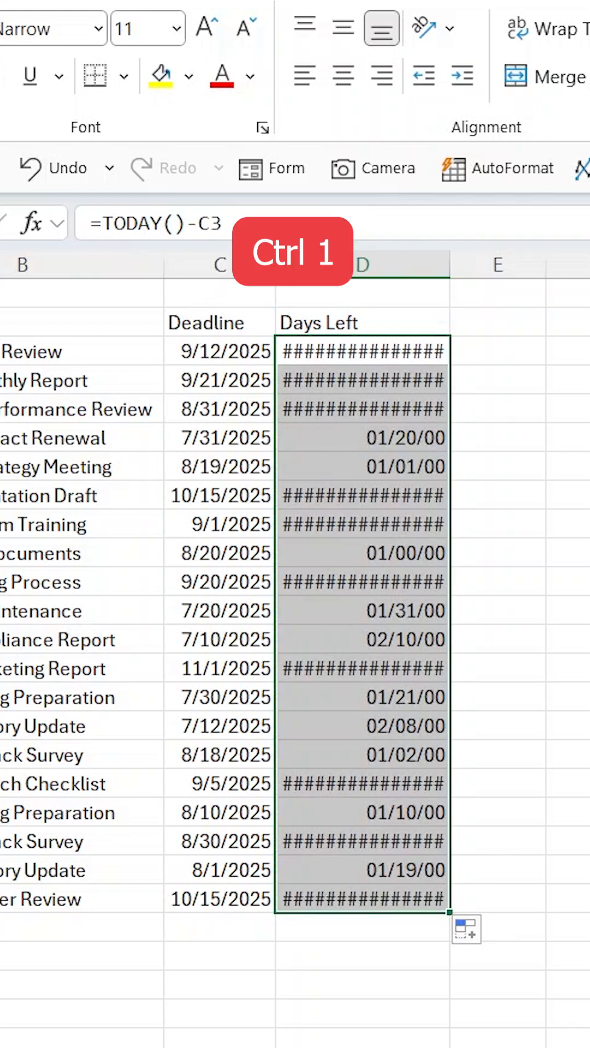
pyautogui.press('ctrl+1')
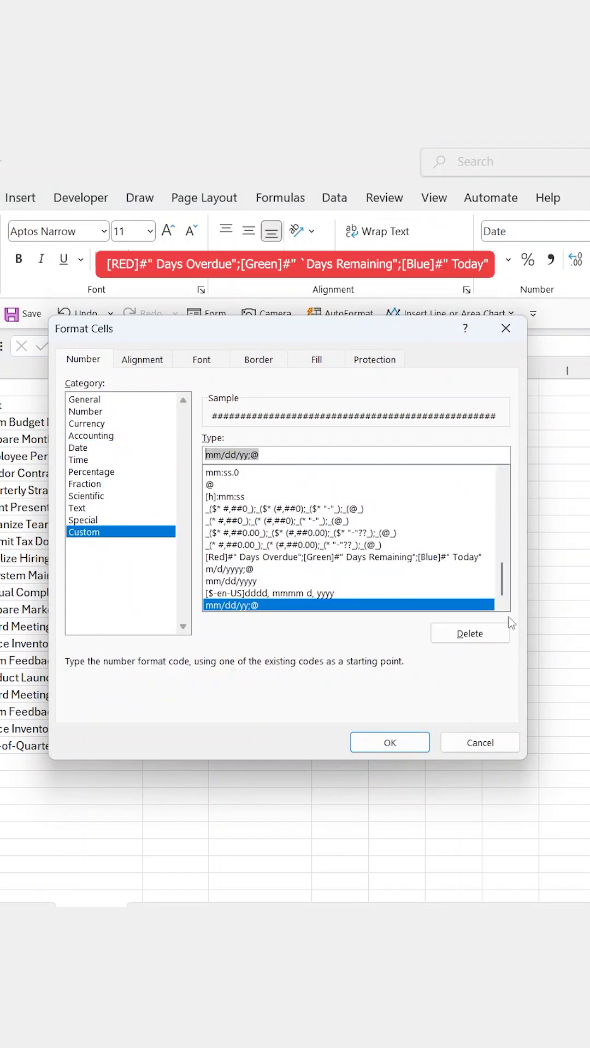
pyautogui.click(389, 741)
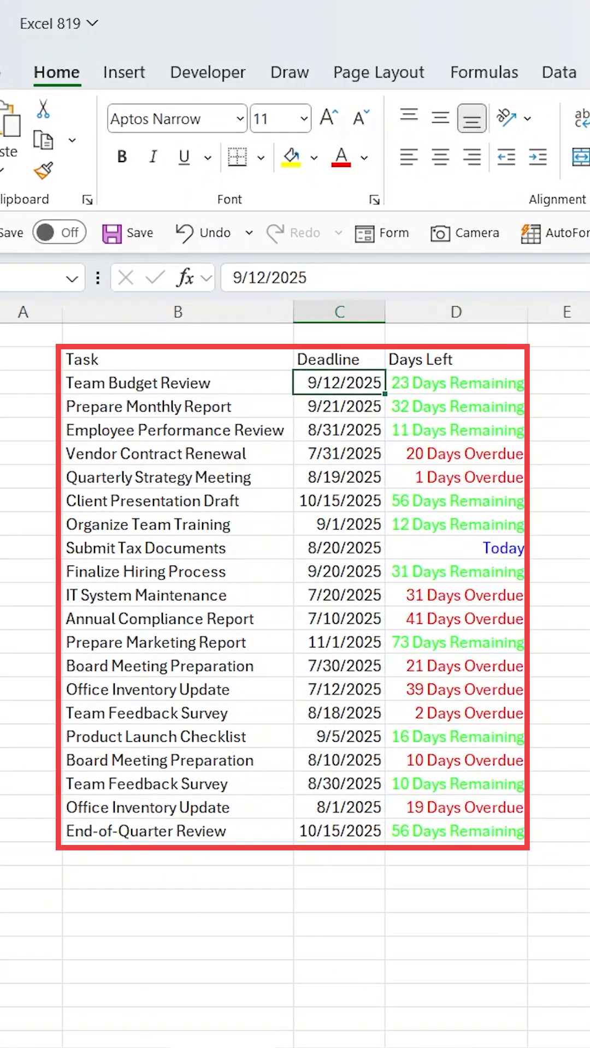
pyautogui.write('8/20')
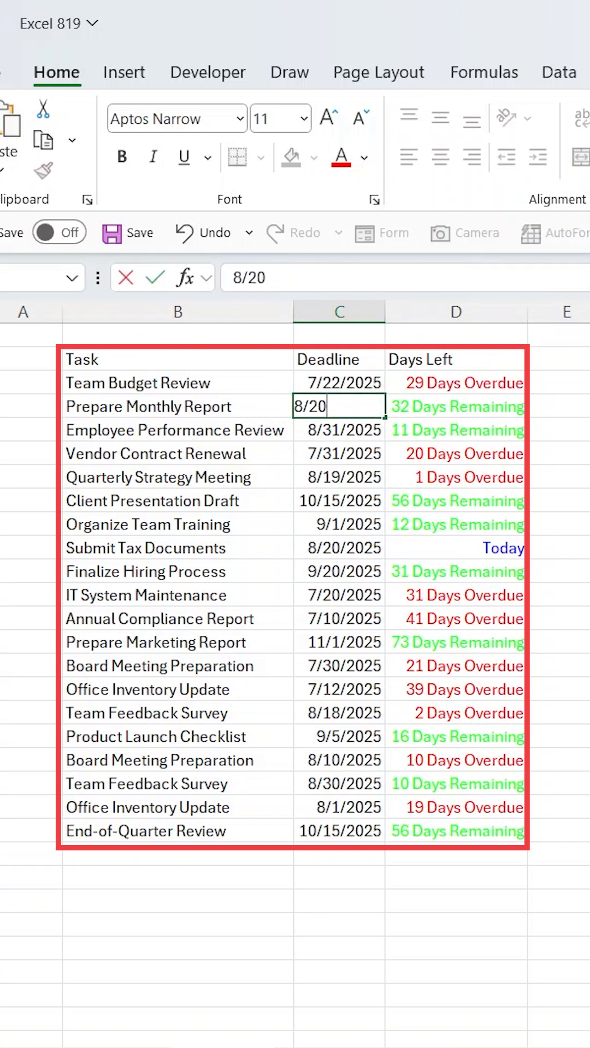